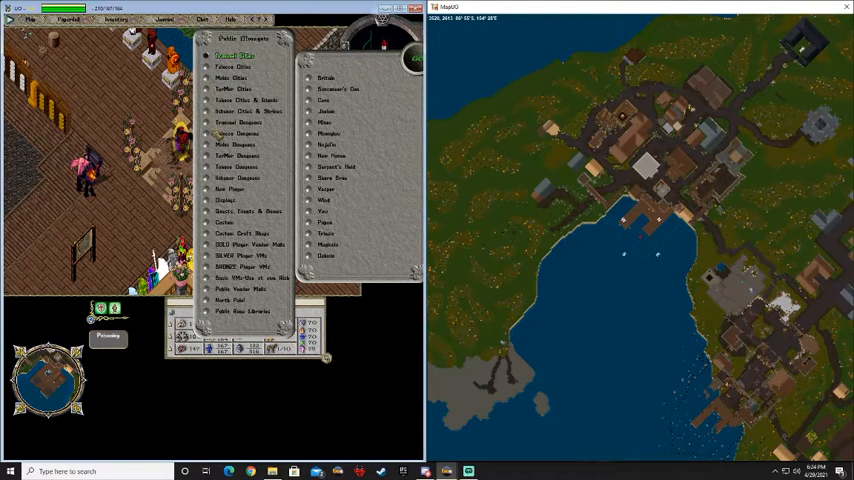
Open the Malas Dungeons category in the moongate menu to list destinations, including Labyrinth
click(237, 144)
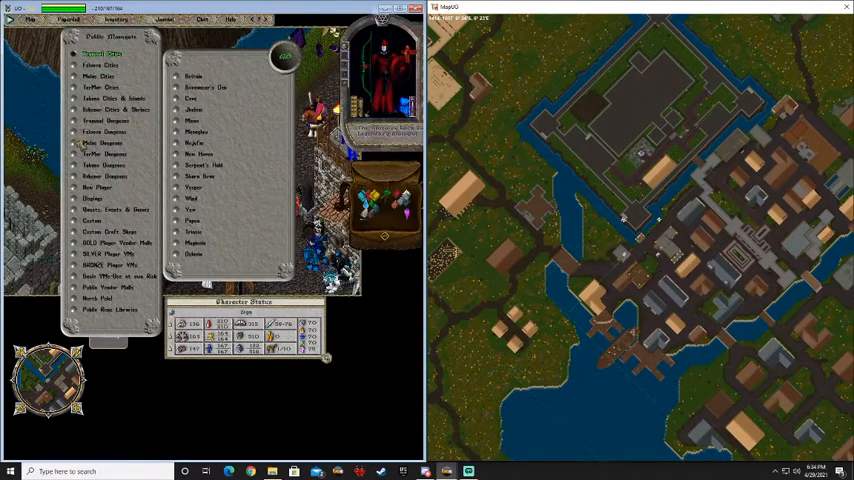
click(103, 143)
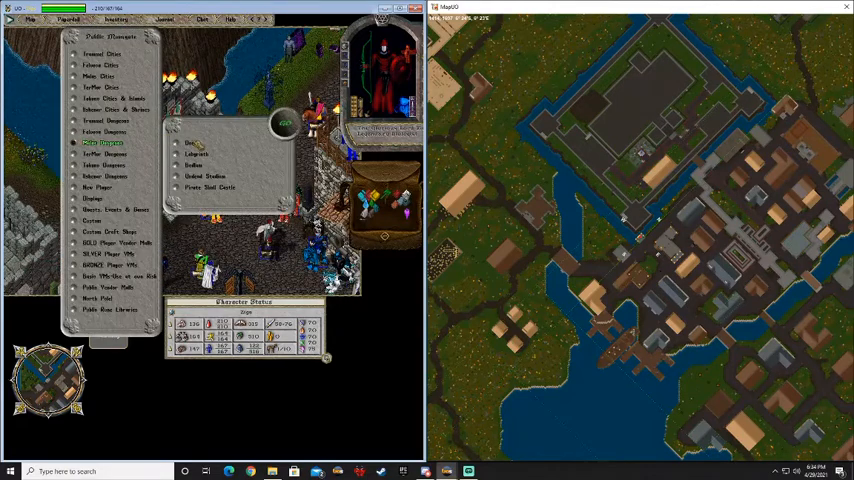